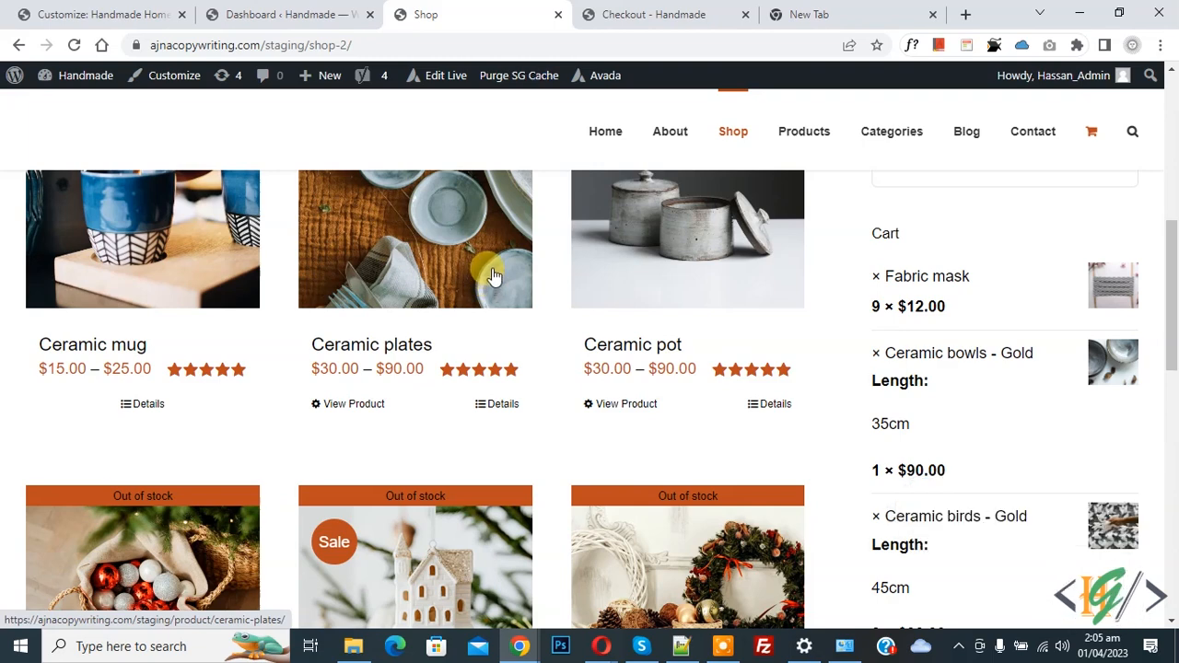
Switch from the shop page to the WordPress admin dashboard browser tab.
left_click(286, 15)
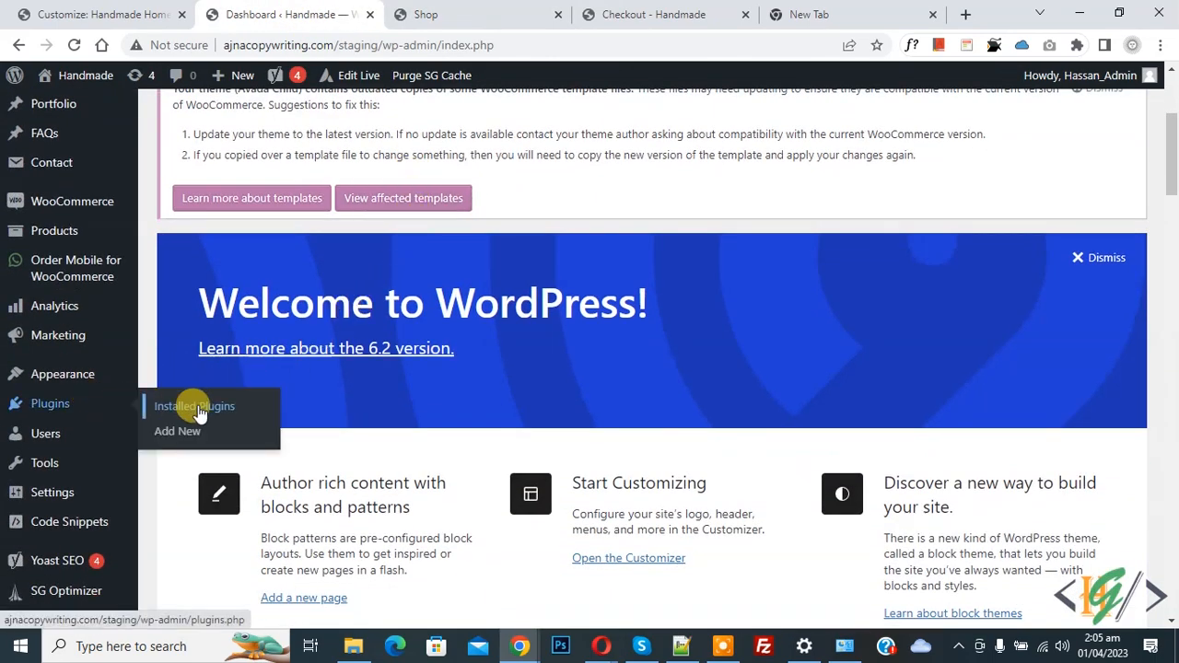
Search Add Plugins for 'wpcode' and confirm the WPCode plugin is already active.
left_click(177, 431)
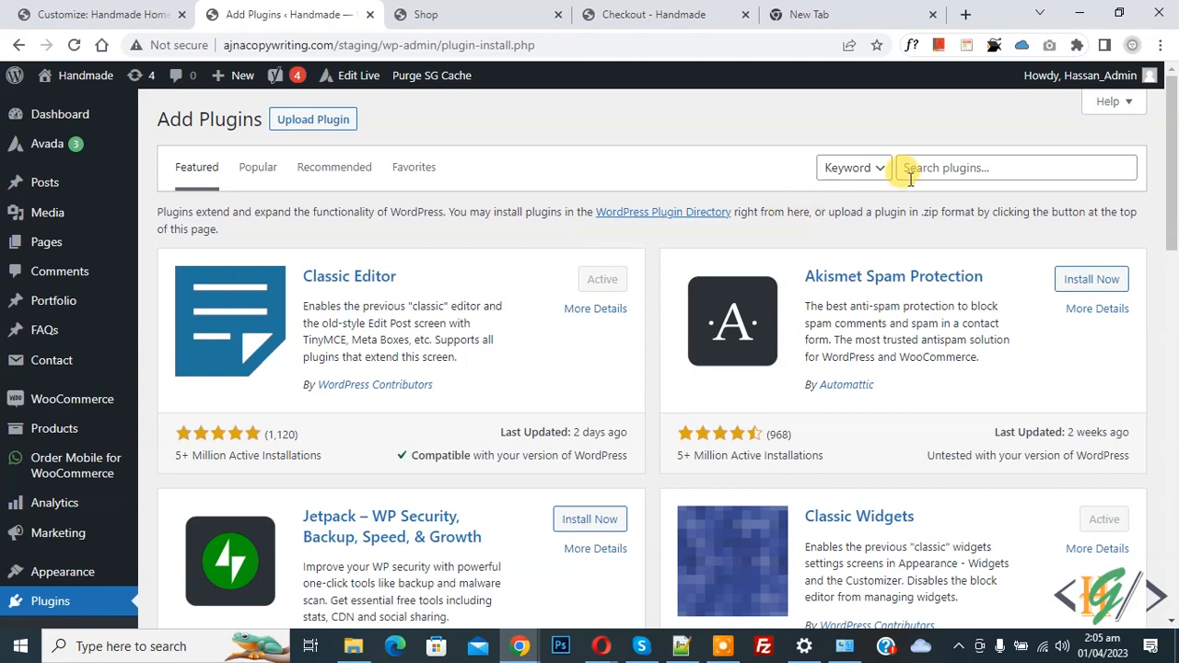
type("wpcode")
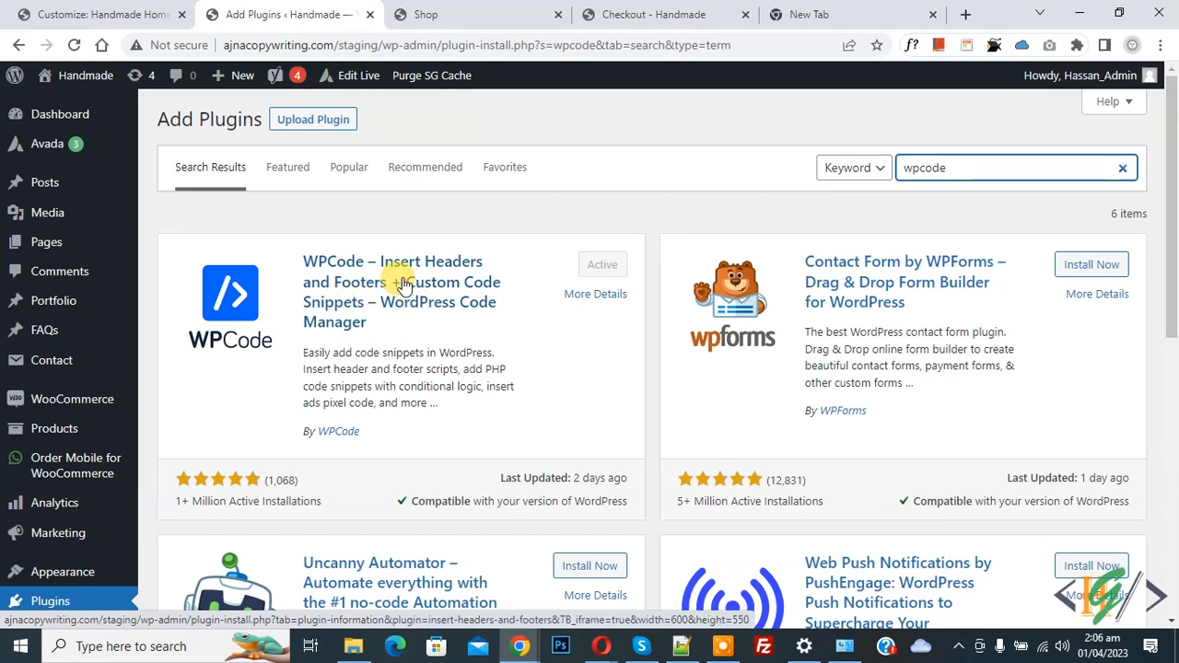
scroll("down", 3)
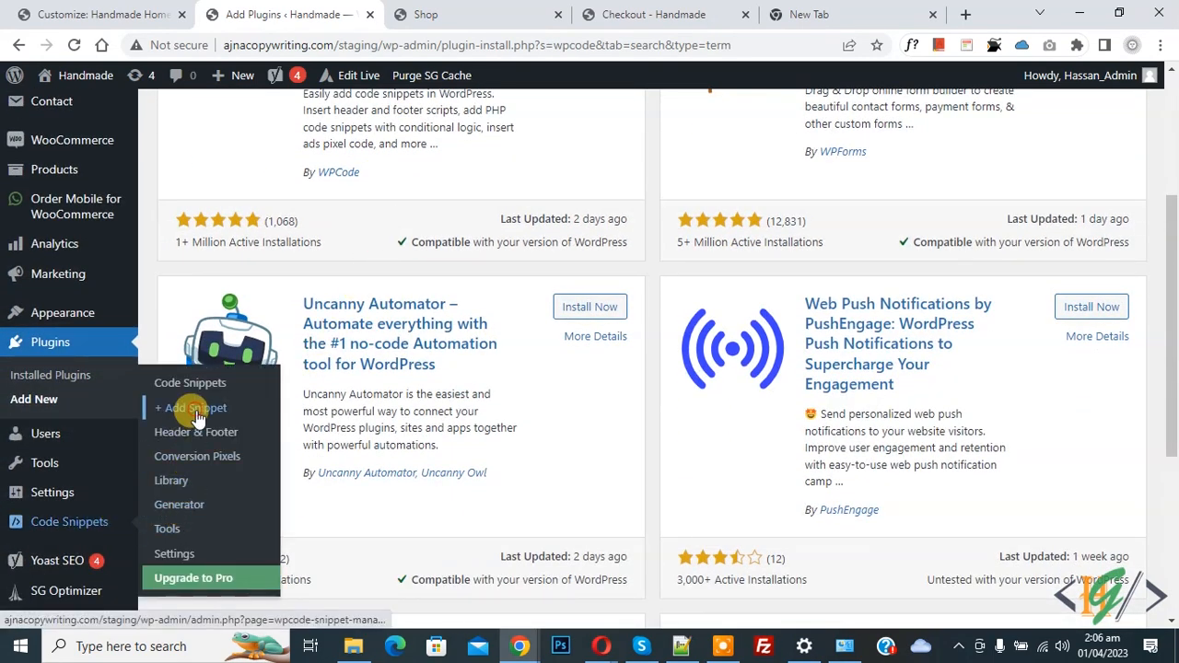
Start a blank custom code snippet in WPCode via Add Your Custom Code.
left_click(191, 407)
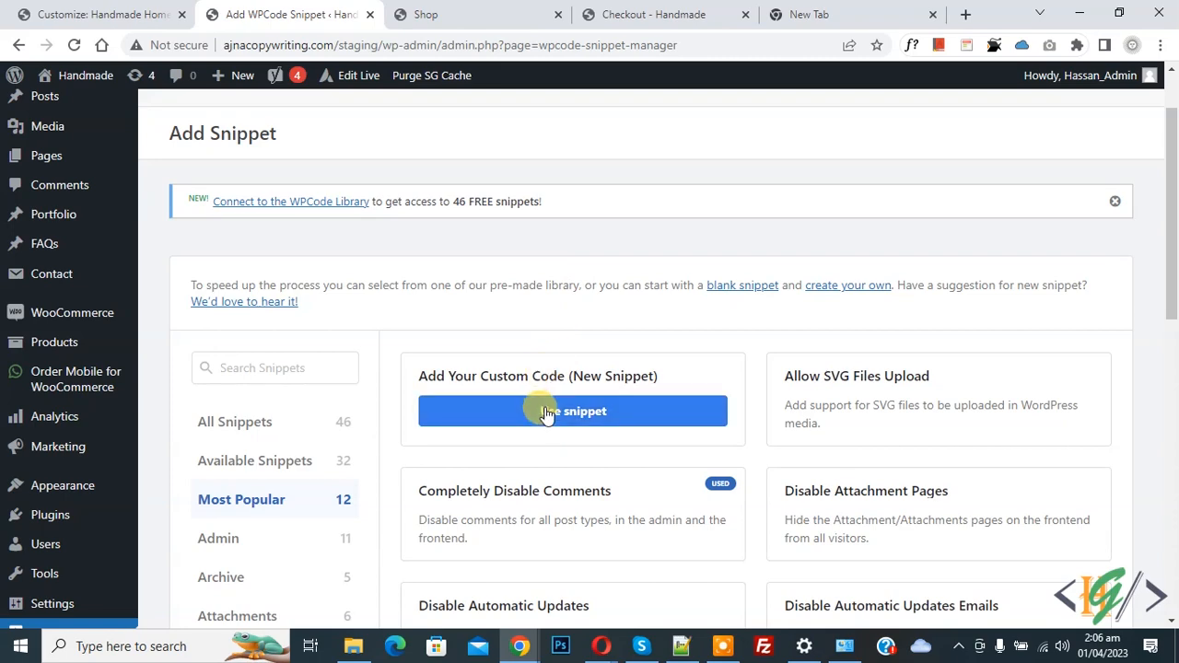
left_click(571, 411)
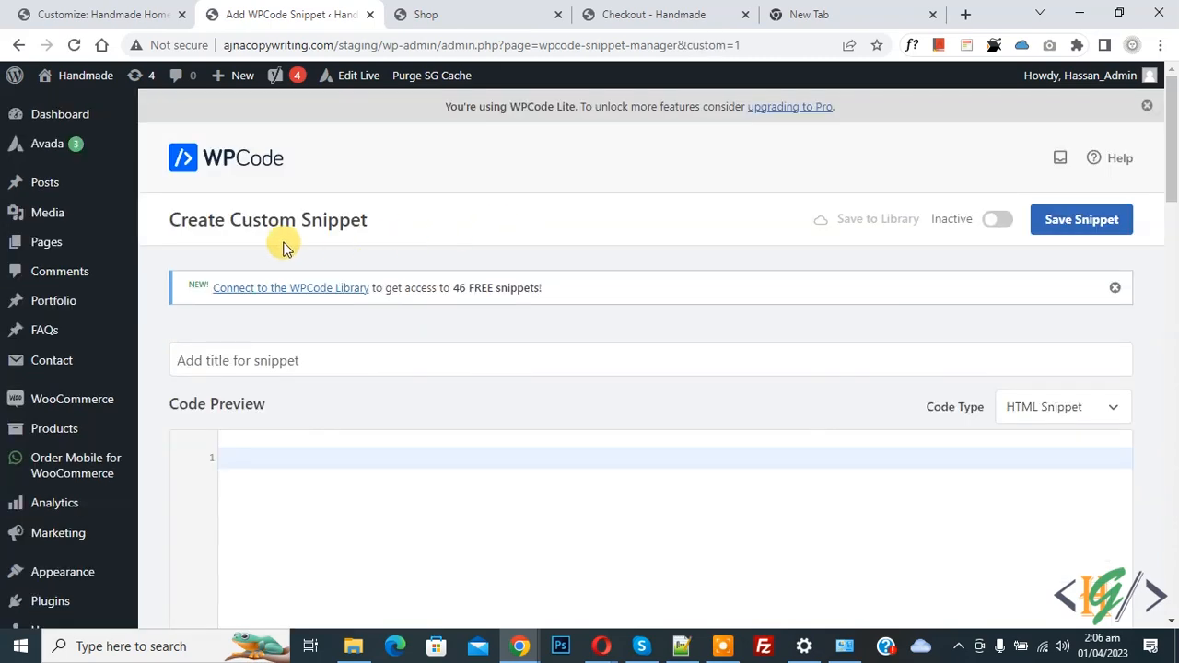
mouse_move(433, 203)
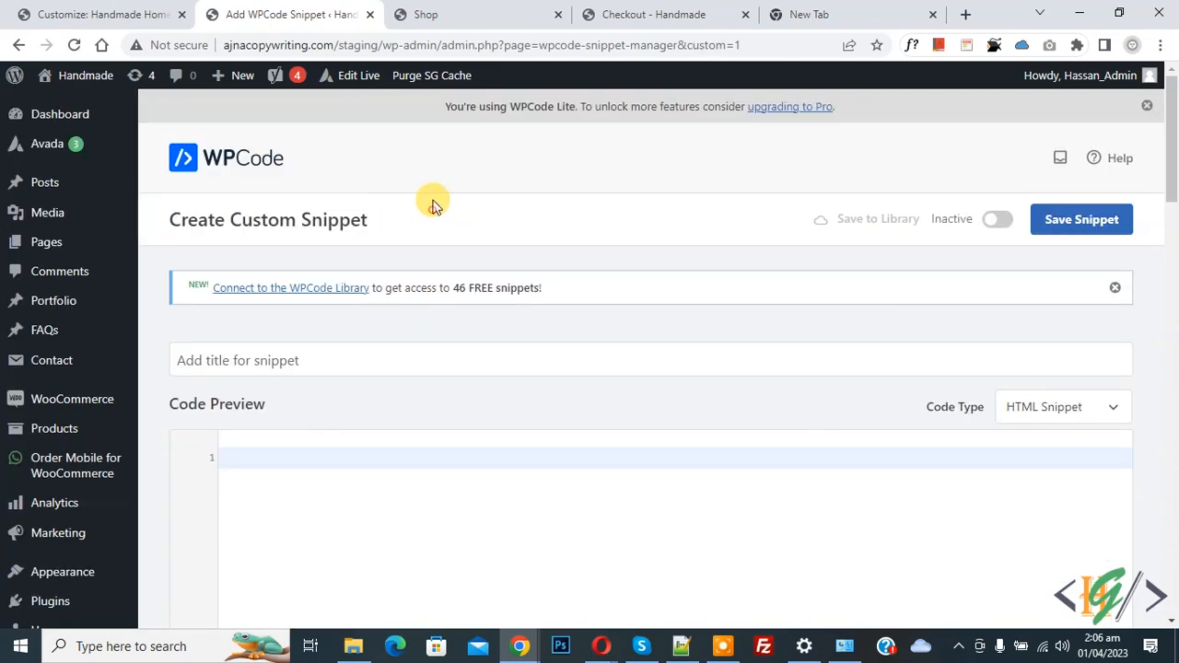
scroll("down", 3)
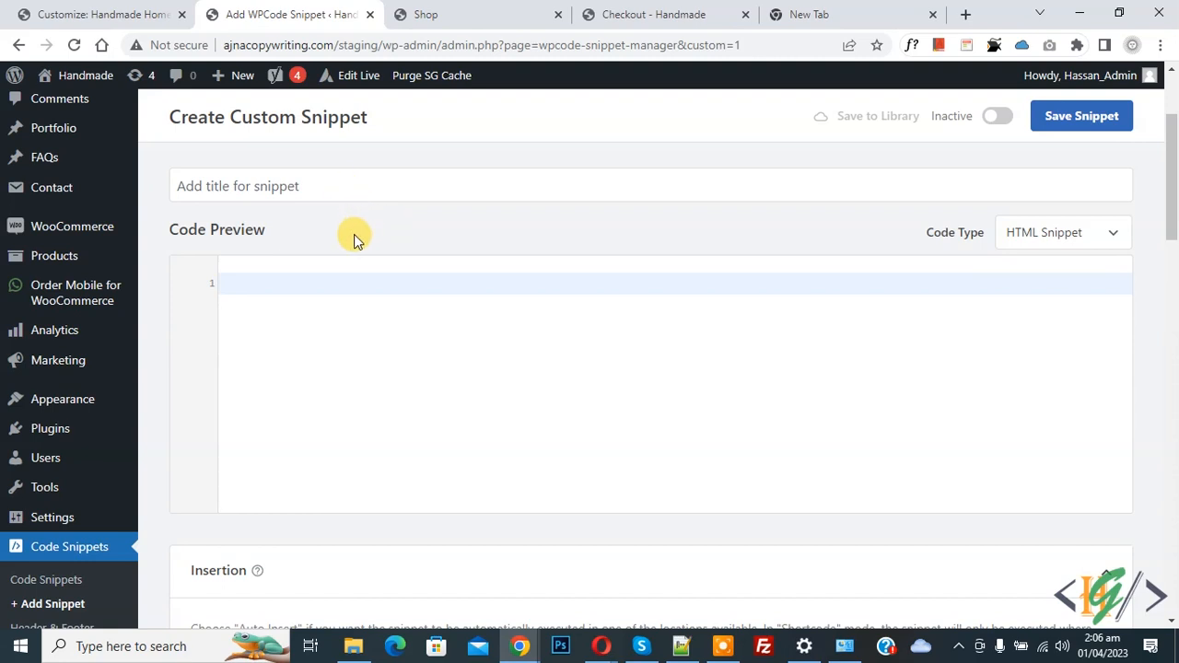
mouse_move(912, 249)
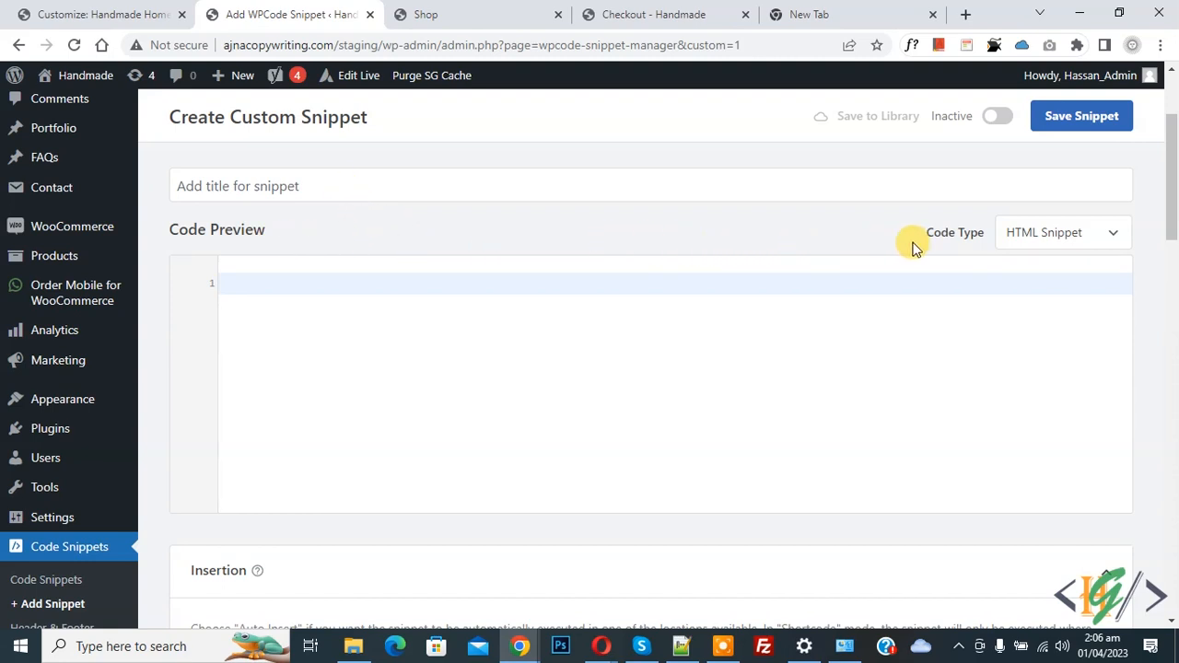
Make the snippet PHP with add_action on woocommerce_after_shop_loop_item echoing a shop-badge Free Shipping paragraph.
left_click(1061, 232)
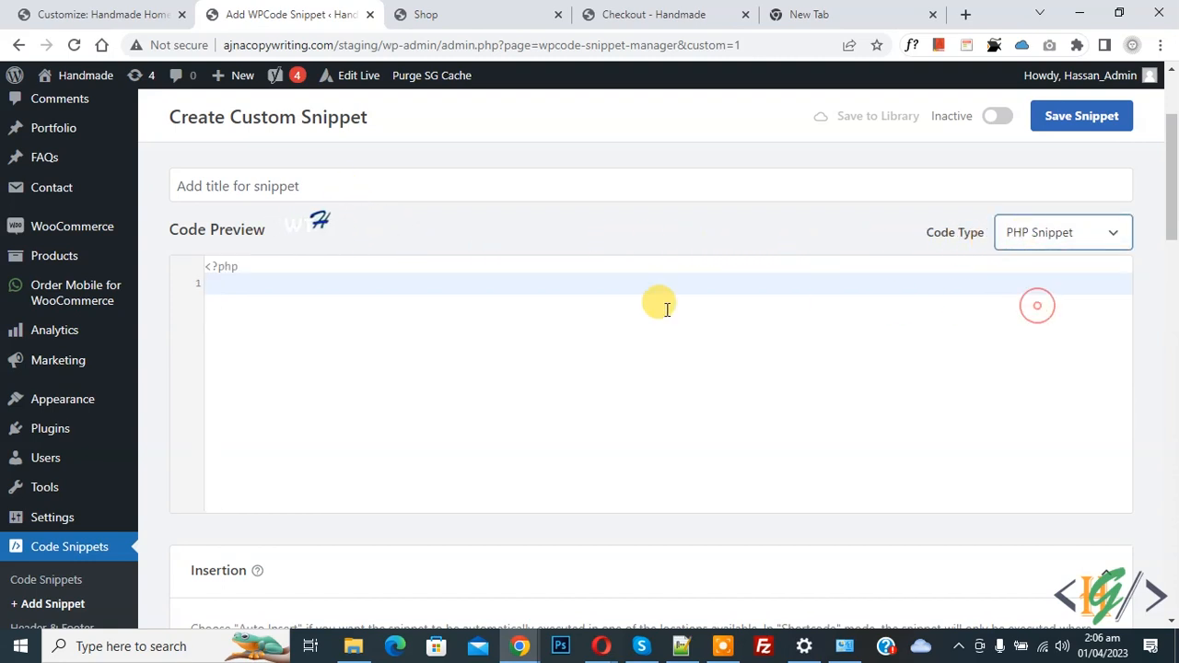
type("add_action( 'woocommerce_after_shop_loop_item', 'wtwh_show_free_shipping_loop', 5 );")
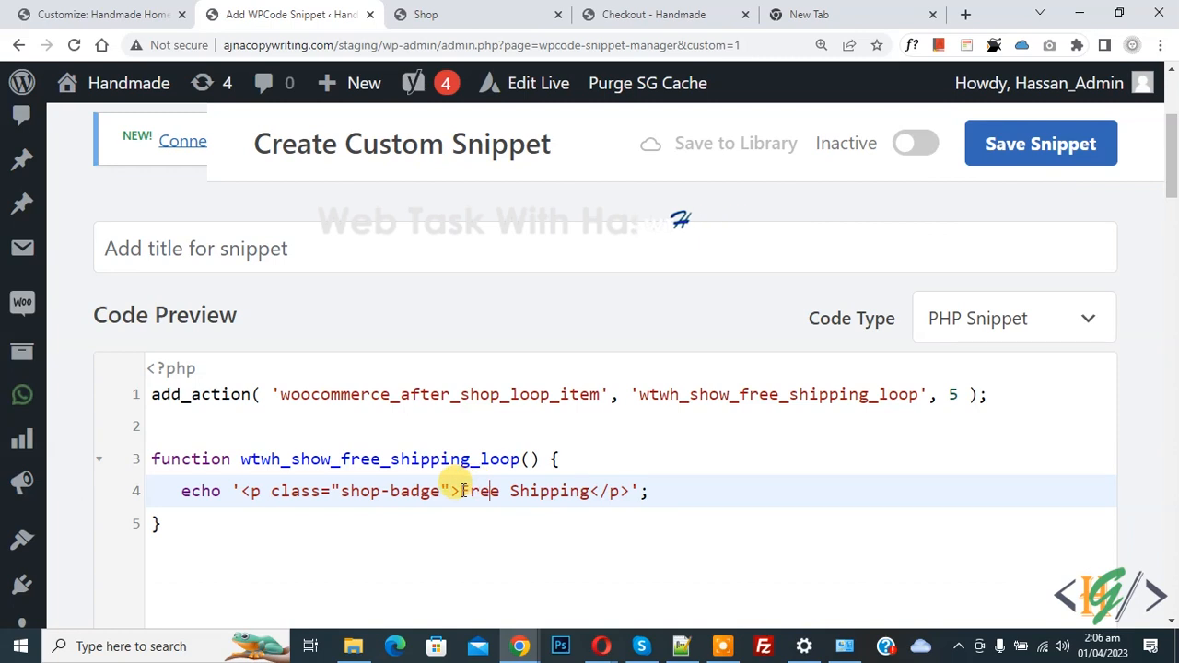
left_click_drag(461, 491, 589, 490)
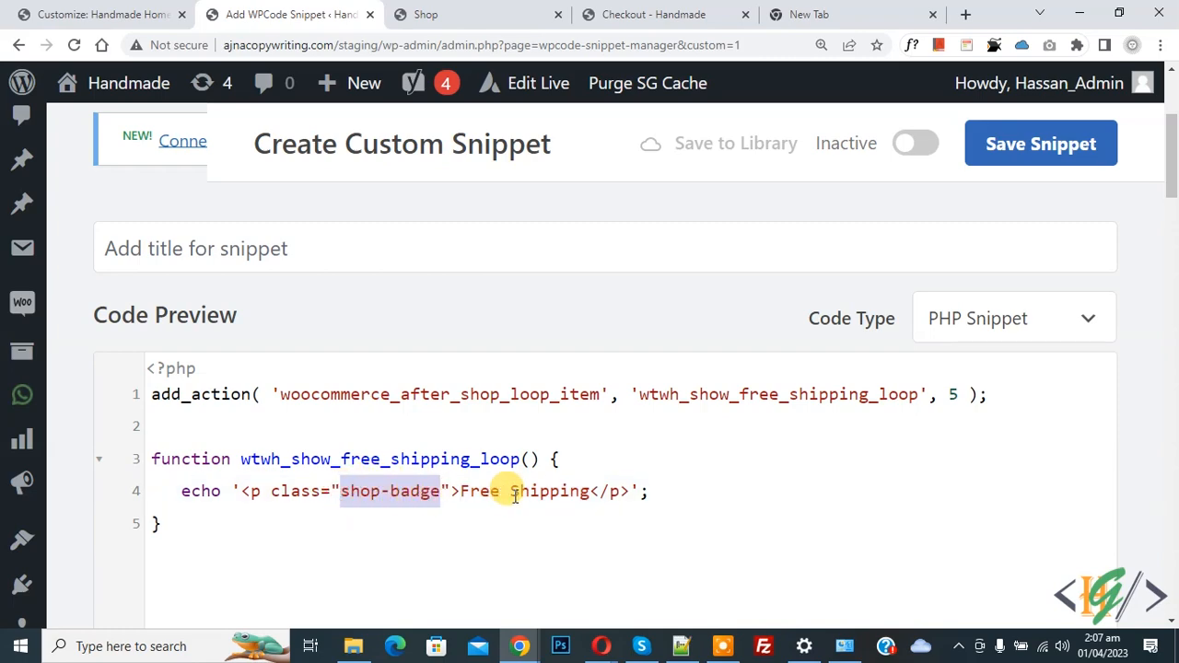
scroll("down", 3)
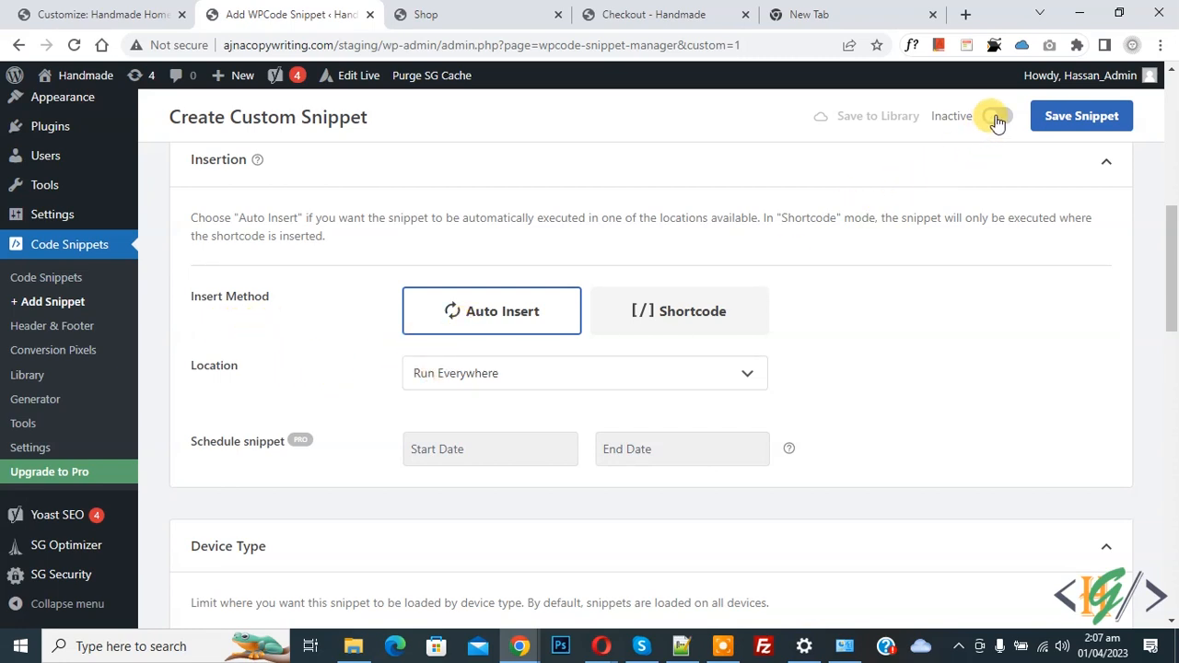
Set the snippet to Active and save it so Free Shipping badges show under shop products.
left_click(999, 114)
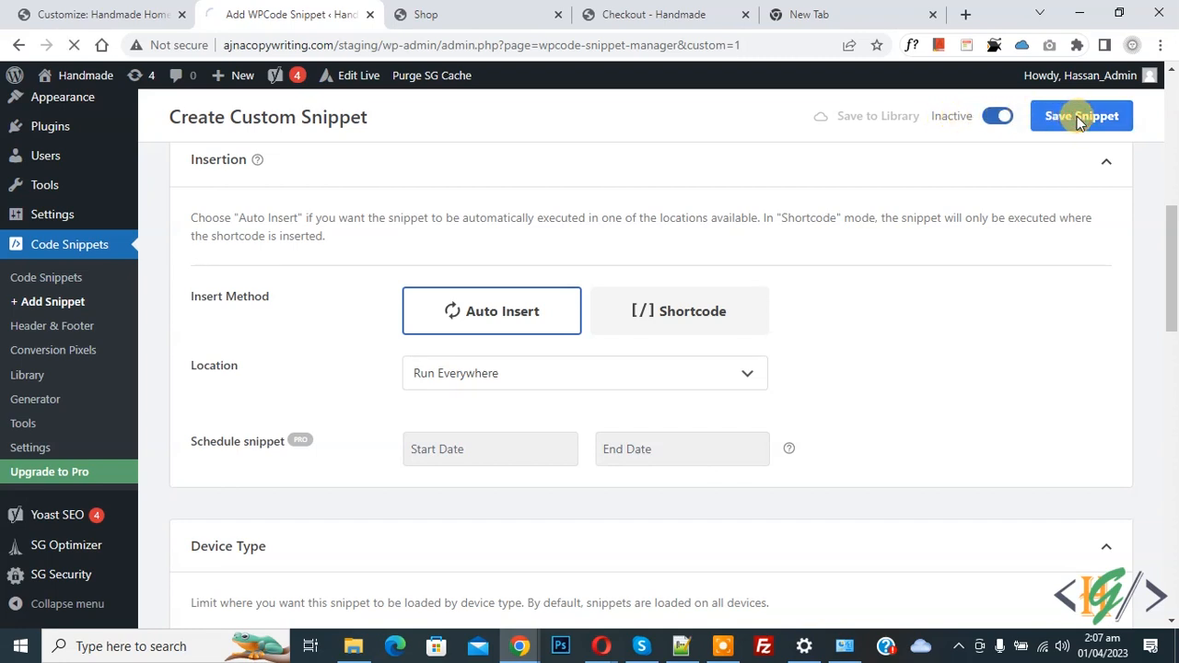
left_click(1079, 114)
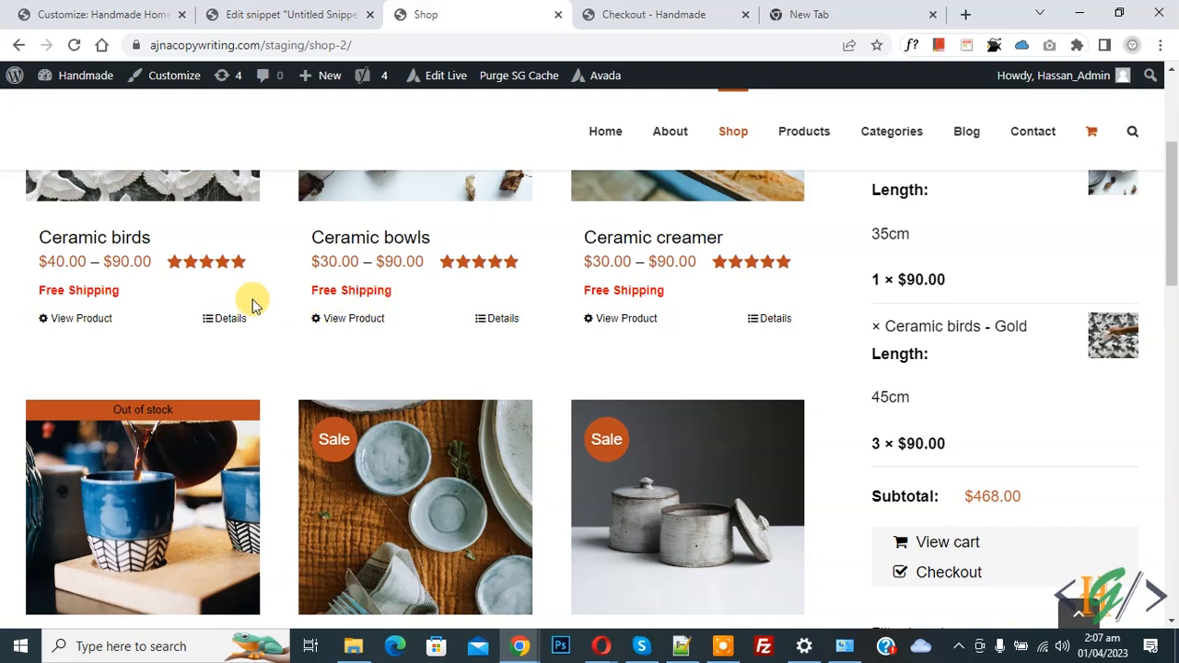
mouse_move(90, 303)
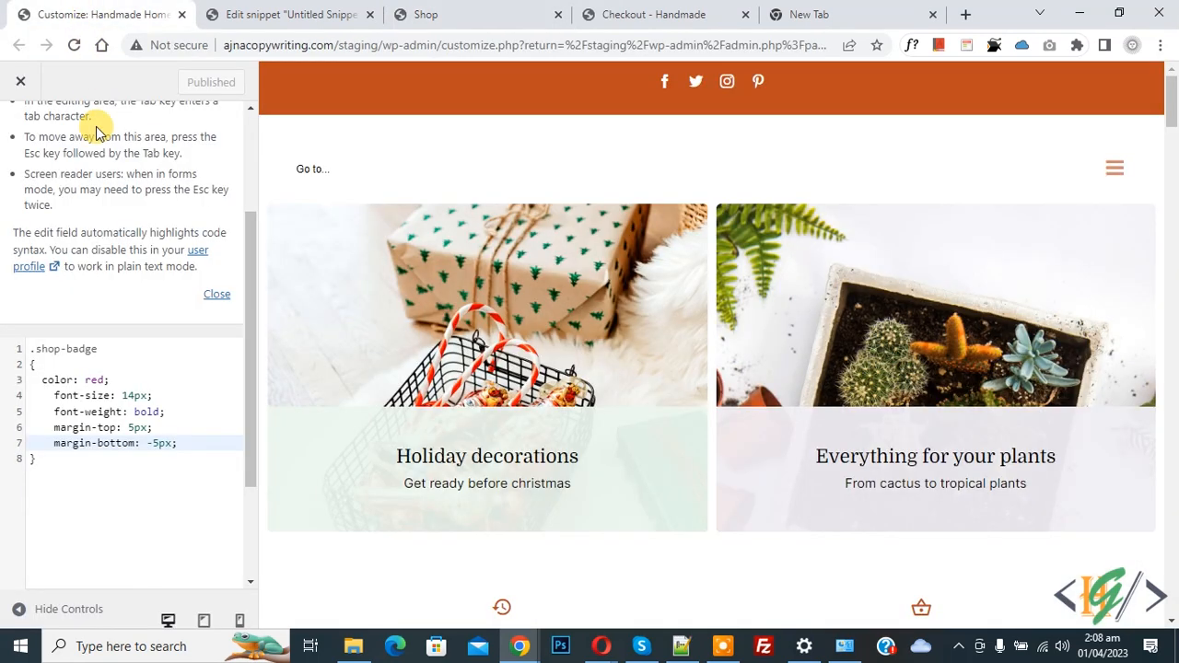
Review the .shop-badge CSS rules (red, bold, 14px, margin) in Additional CSS and return to the saved snippet.
double_click(62, 348)
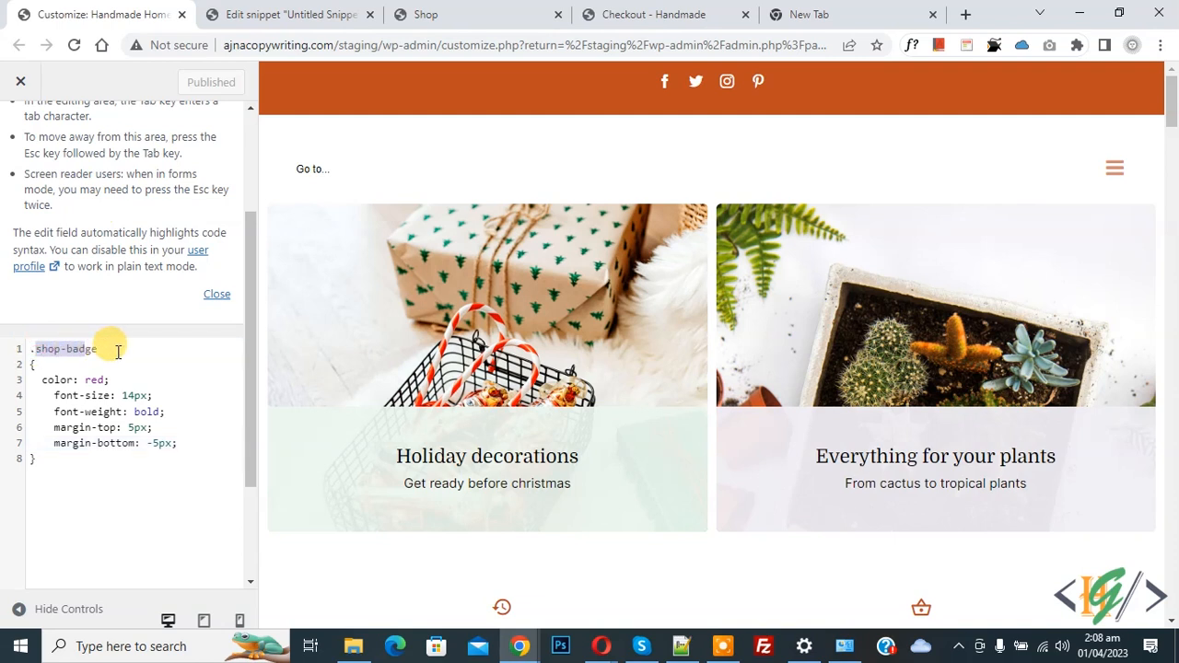
left_click(37, 380)
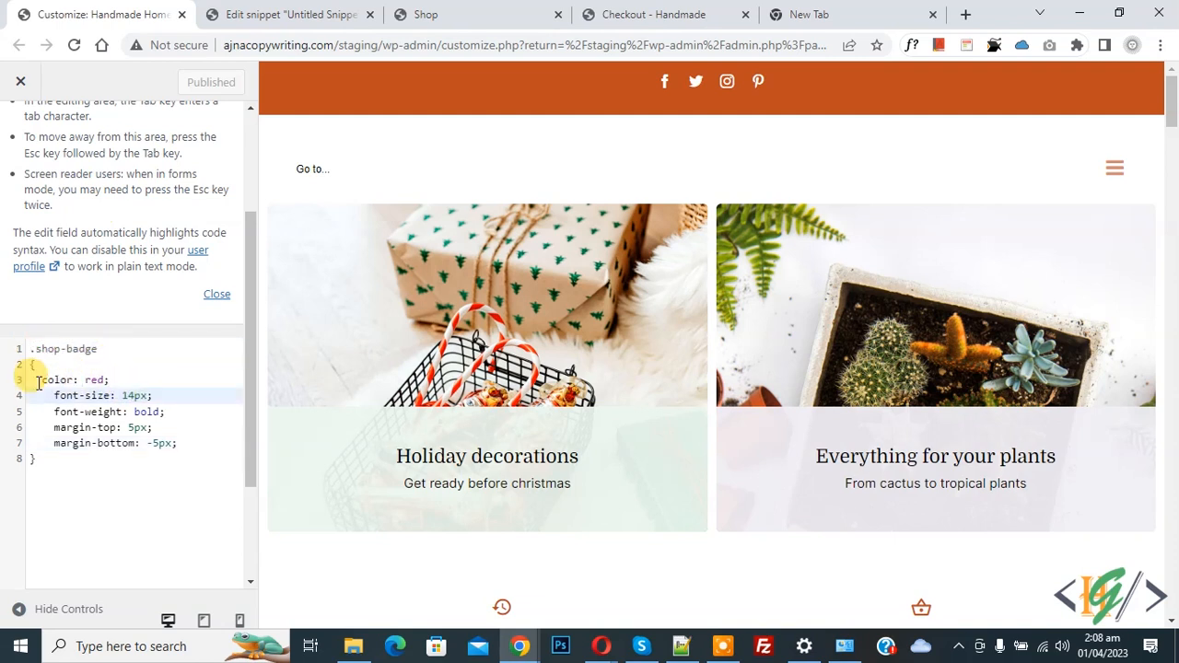
left_click_drag(36, 380, 175, 442)
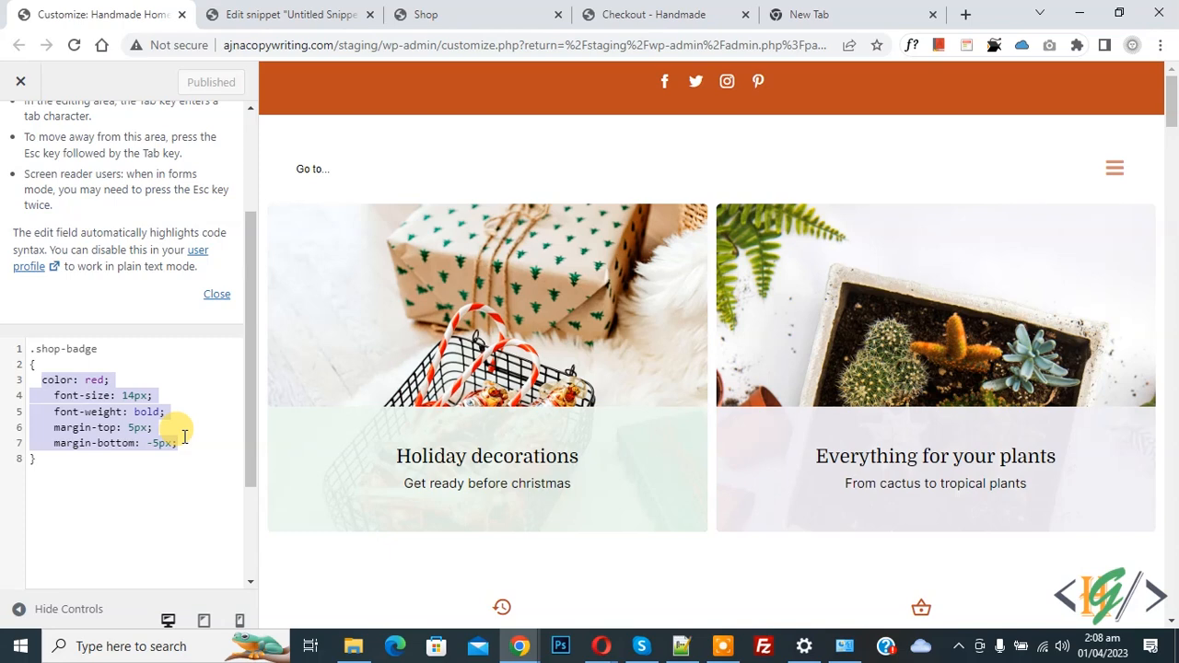
left_click(291, 15)
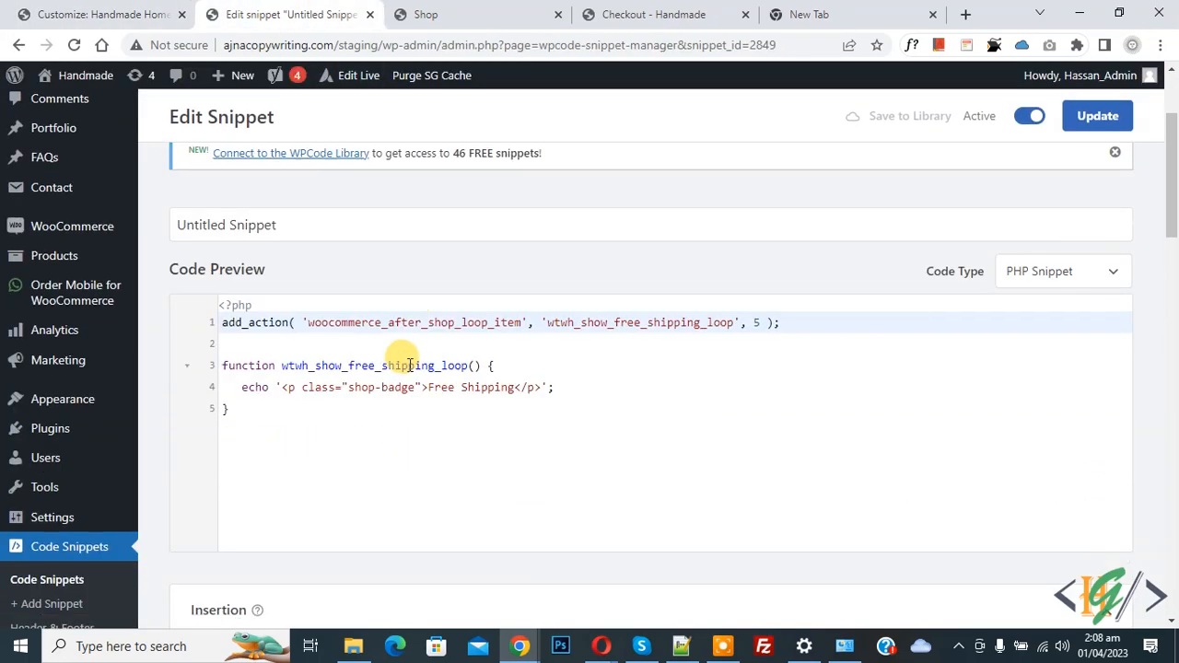